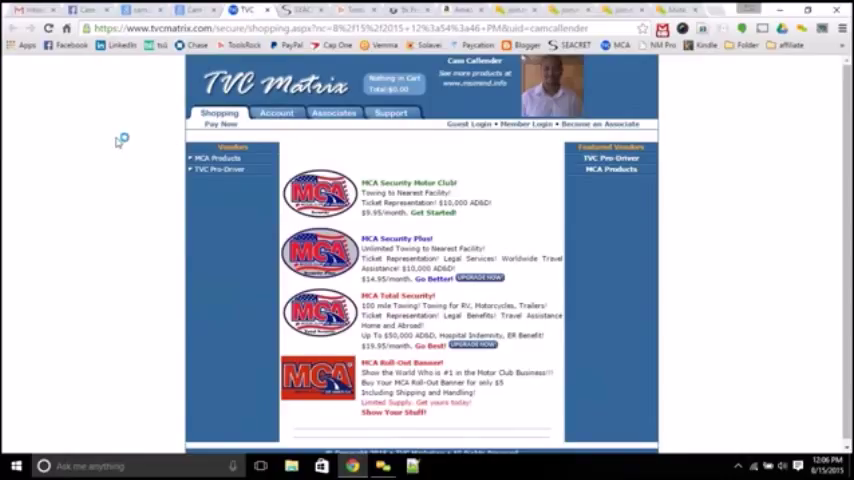
{"action": "mouse_move", "coordinate": [118, 140]}
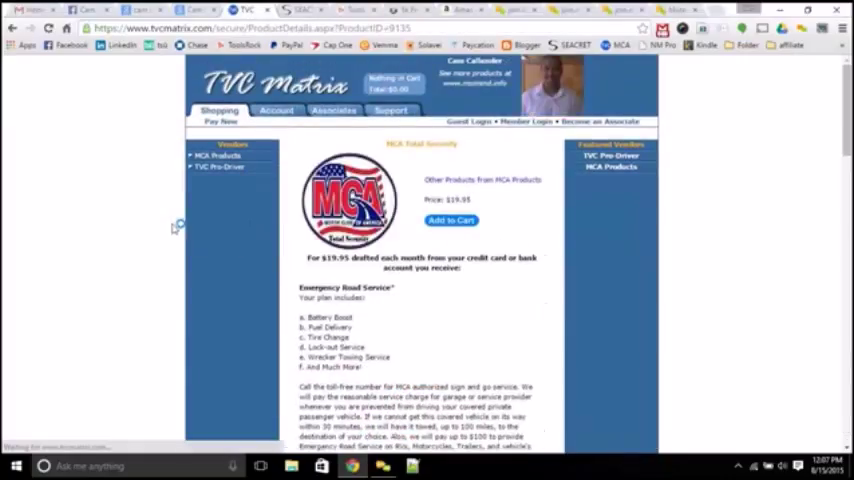
{"action": "mouse_move", "coordinate": [110, 222]}
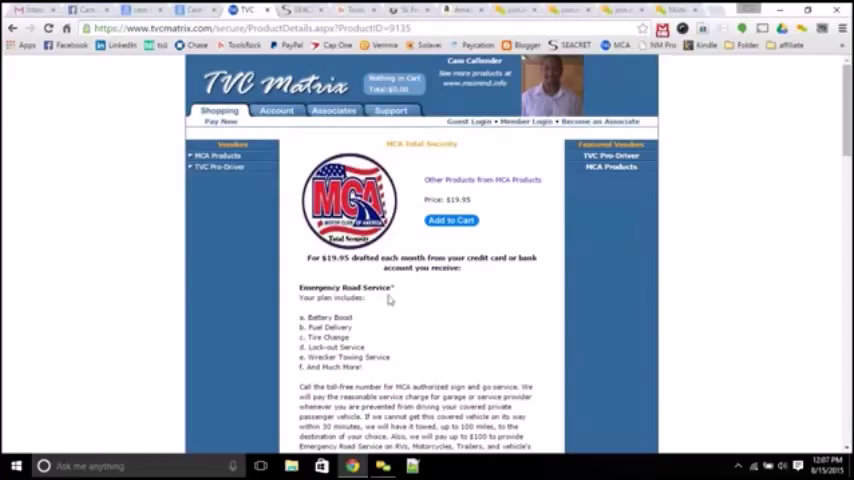
{"action": "mouse_move", "coordinate": [384, 296]}
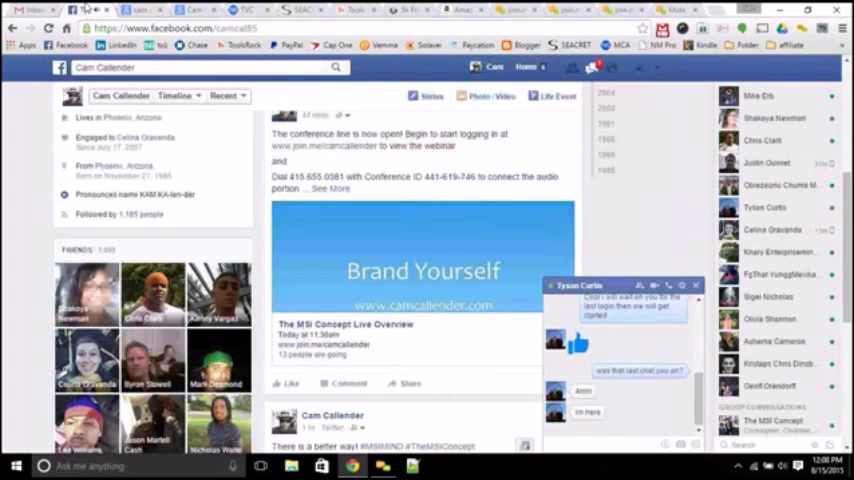
- Return to the MCA Total Security product page showing the $19.95 monthly plan
{"action": "left_click", "coordinate": [696, 284]}
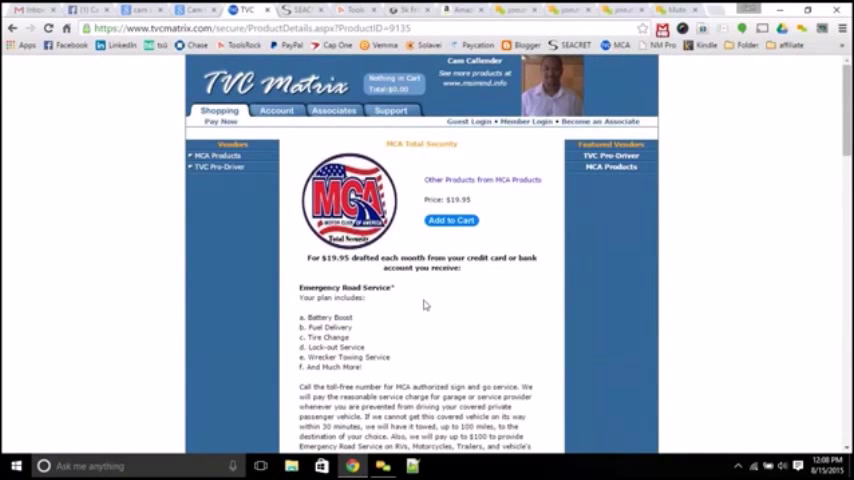
- Read the benefits from Emergency Road Service through travel reimbursement and arrest bond, highlighting the Bail Bonds paragraph
{"action": "scroll", "scroll_direction": "down", "scroll_amount": 3}
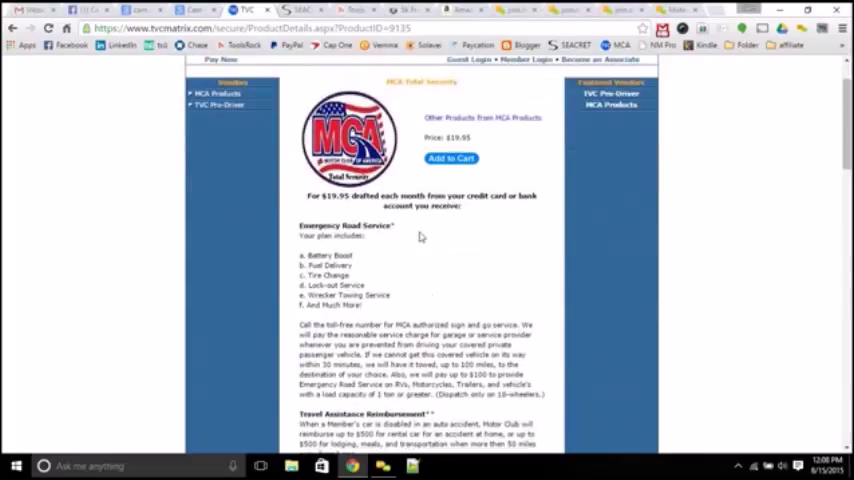
{"action": "mouse_move", "coordinate": [412, 236]}
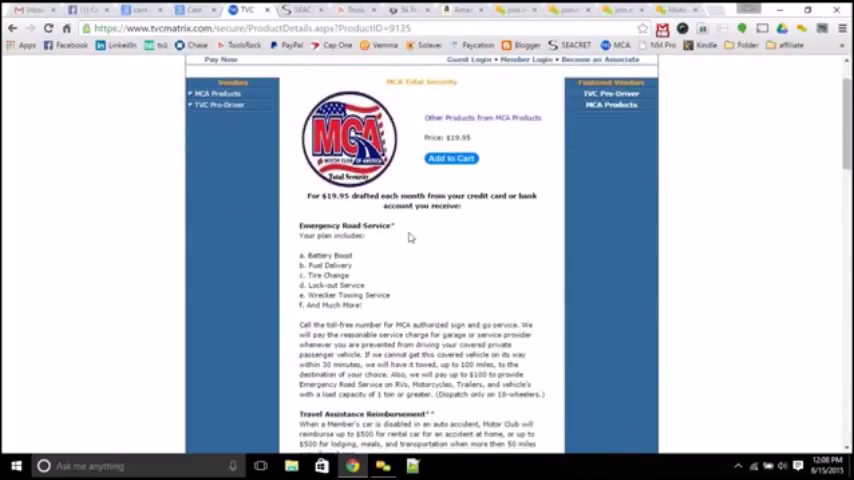
{"action": "scroll", "scroll_direction": "down", "scroll_amount": 3}
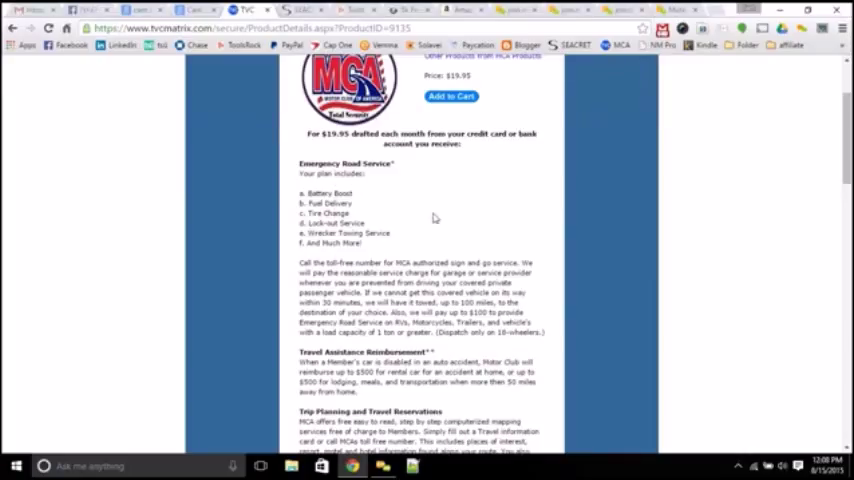
{"action": "scroll", "scroll_direction": "down", "scroll_amount": 3}
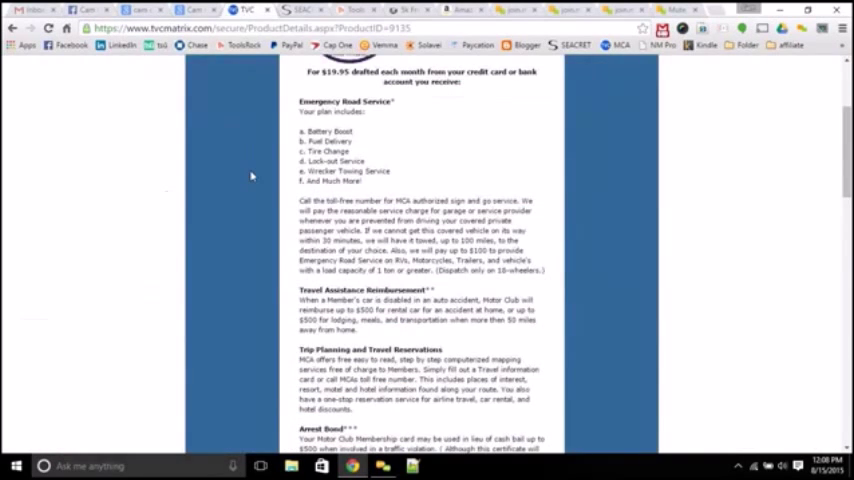
{"action": "scroll", "scroll_direction": "down", "scroll_amount": 3}
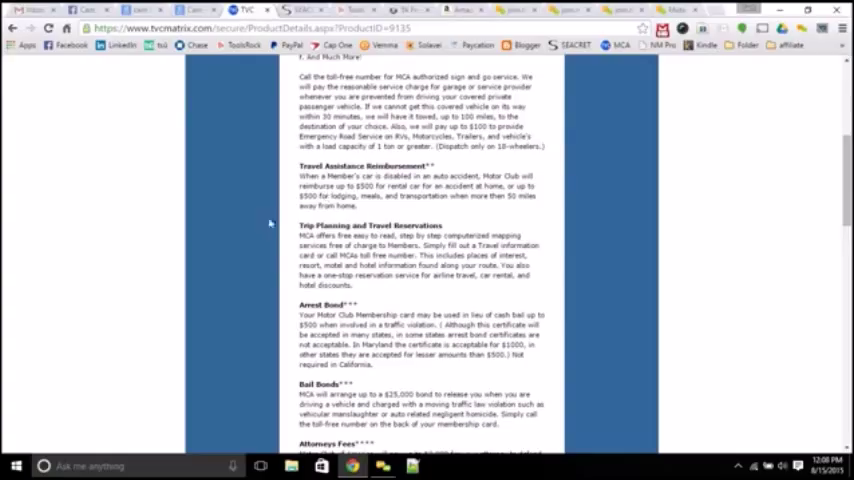
{"action": "scroll", "scroll_direction": "down", "scroll_amount": 3}
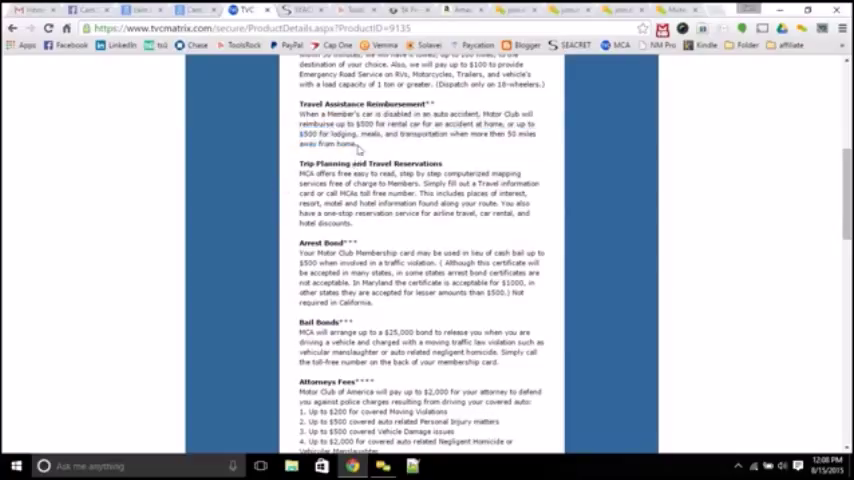
{"action": "scroll", "scroll_direction": "down", "scroll_amount": 3}
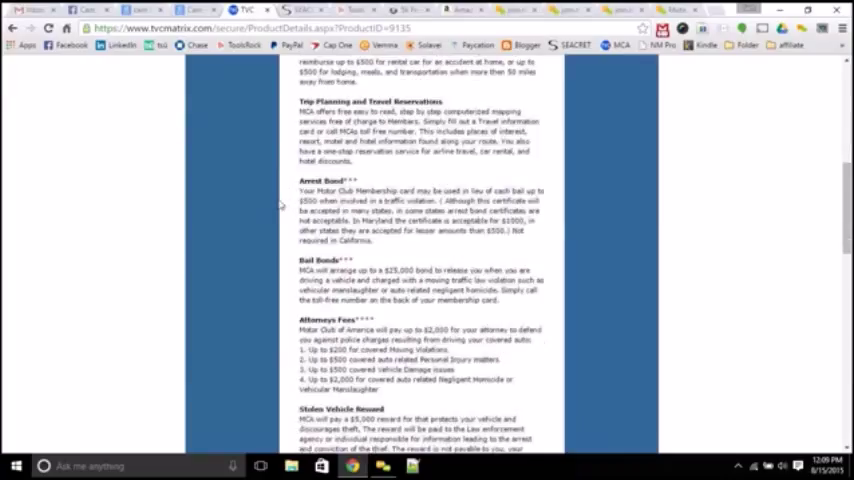
{"action": "mouse_move", "coordinate": [364, 182]}
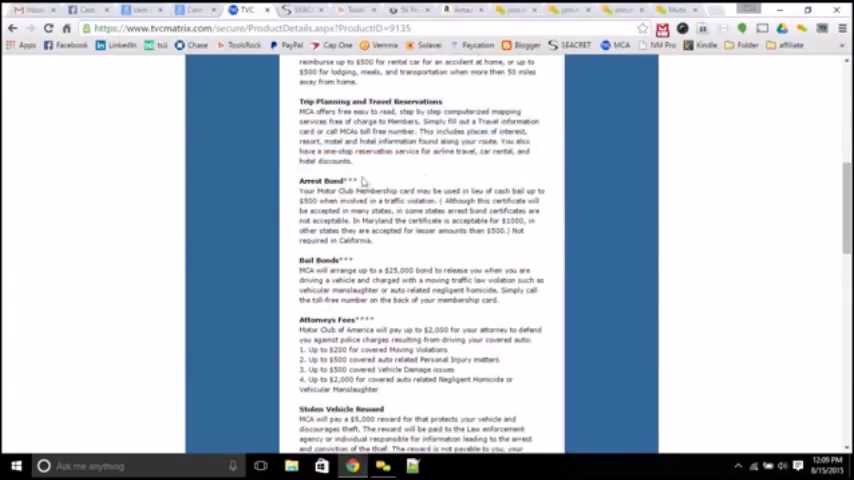
{"action": "left_click_drag", "start_coordinate": [296, 190], "coordinate": [540, 212]}
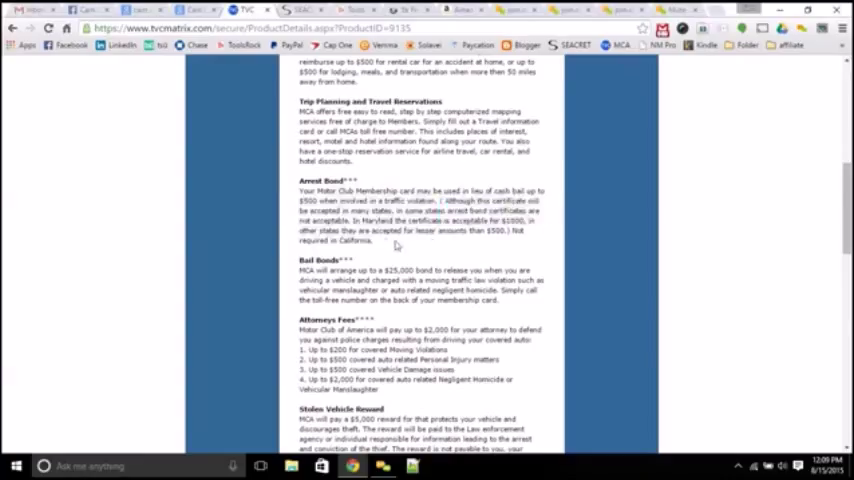
{"action": "scroll", "scroll_direction": "down", "scroll_amount": 3}
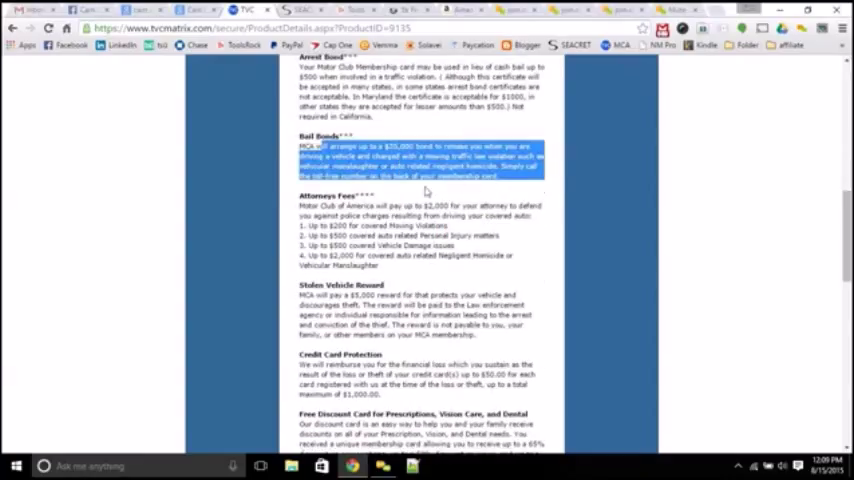
- Clear the highlight and read the later benefits through Travel Assistance Program to Become An Associate
{"action": "left_click", "coordinate": [408, 188]}
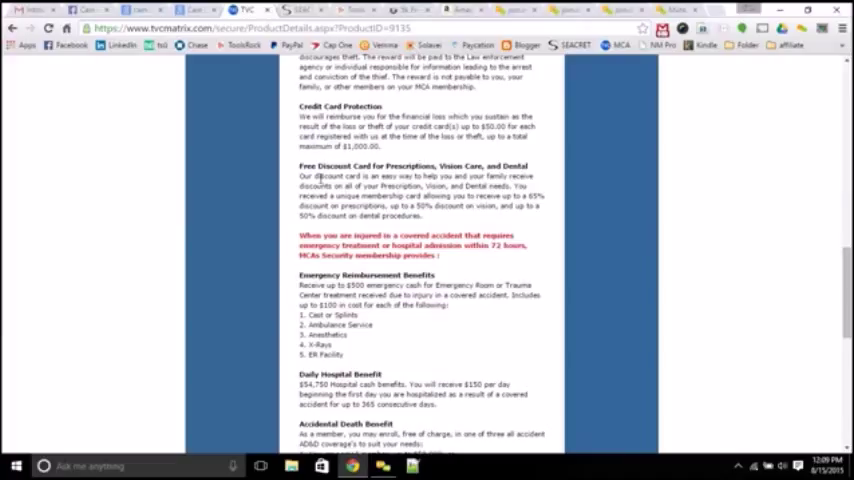
{"action": "mouse_move", "coordinate": [394, 152]}
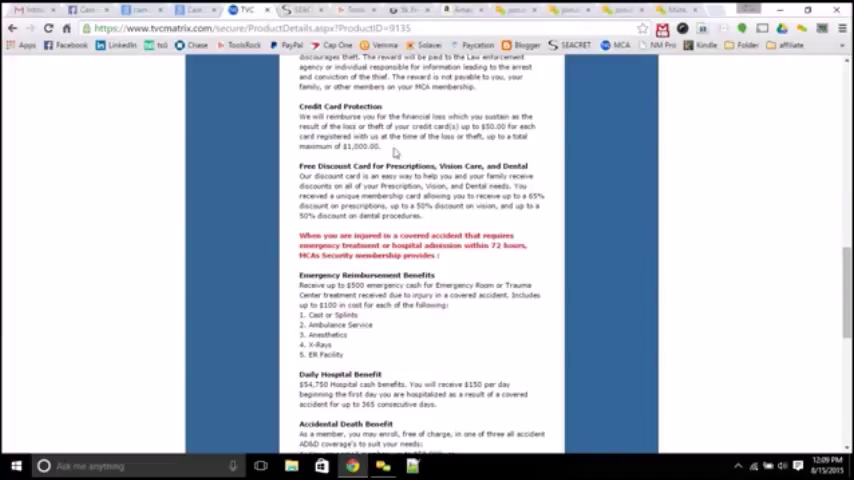
{"action": "mouse_move", "coordinate": [408, 150]}
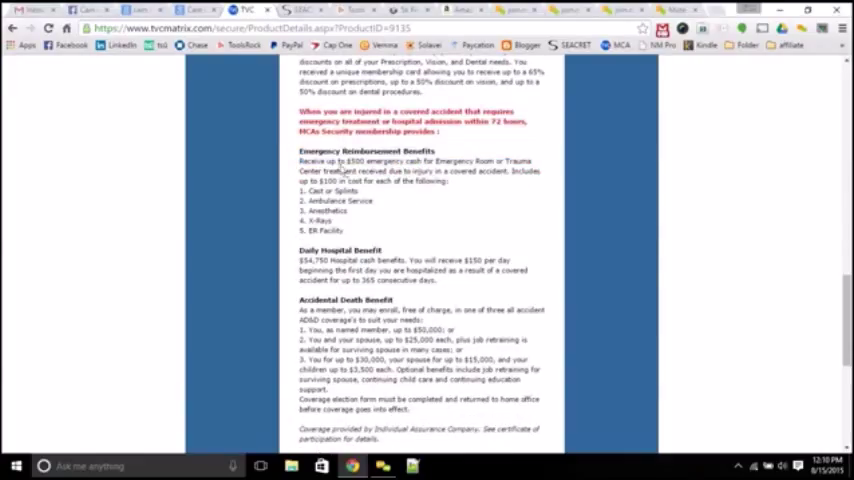
{"action": "scroll", "scroll_direction": "down", "scroll_amount": 3}
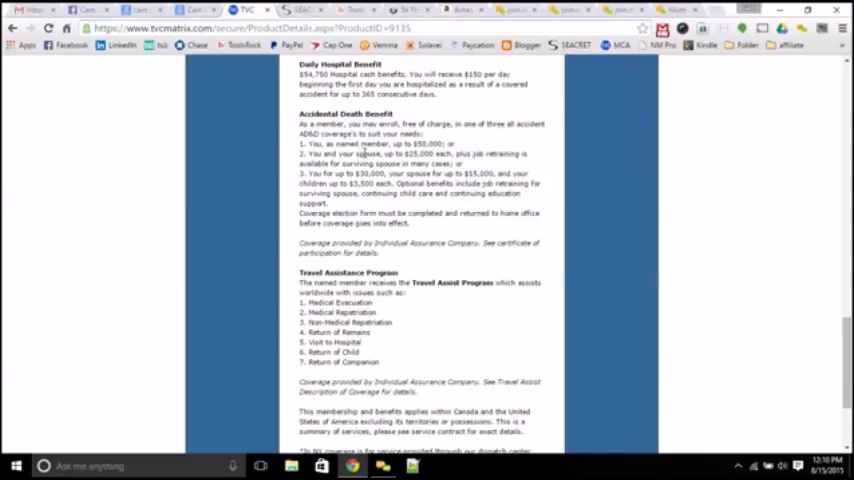
{"action": "scroll", "scroll_direction": "down", "scroll_amount": 3}
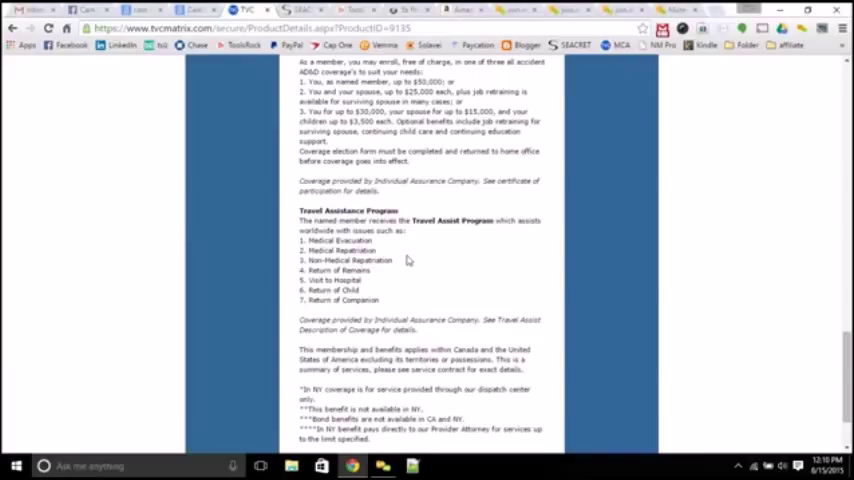
{"action": "mouse_move", "coordinate": [442, 272]}
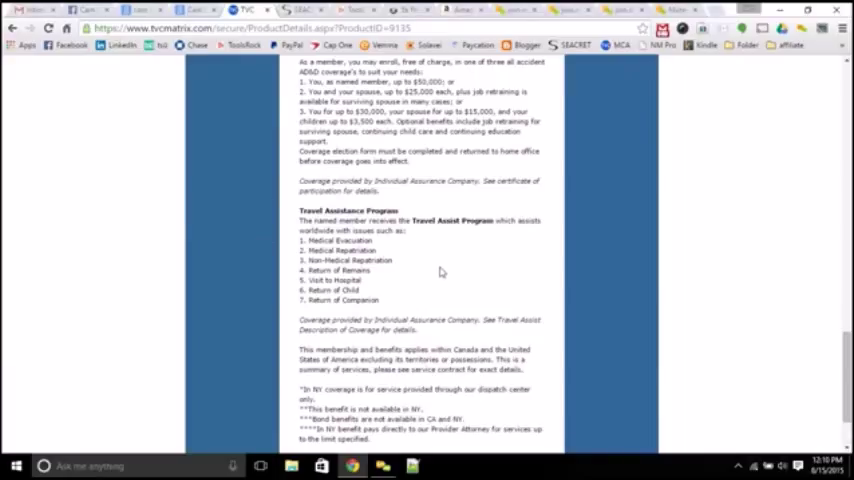
{"action": "mouse_move", "coordinate": [440, 272]}
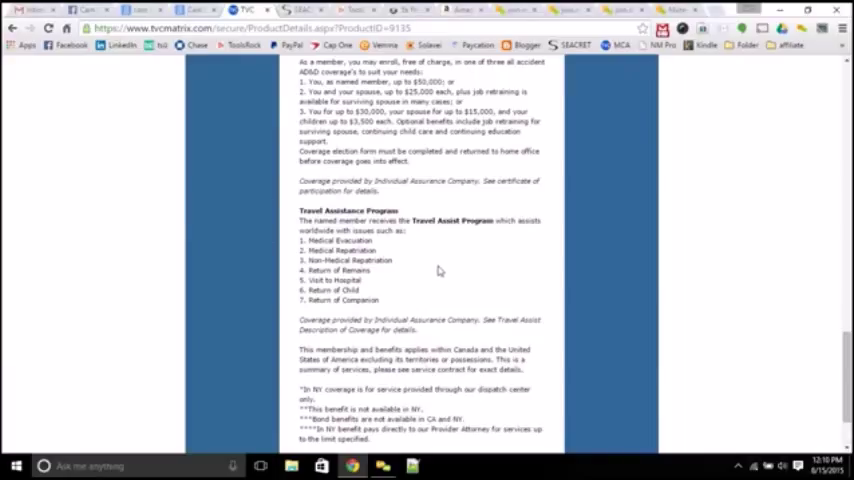
{"action": "mouse_move", "coordinate": [408, 288]}
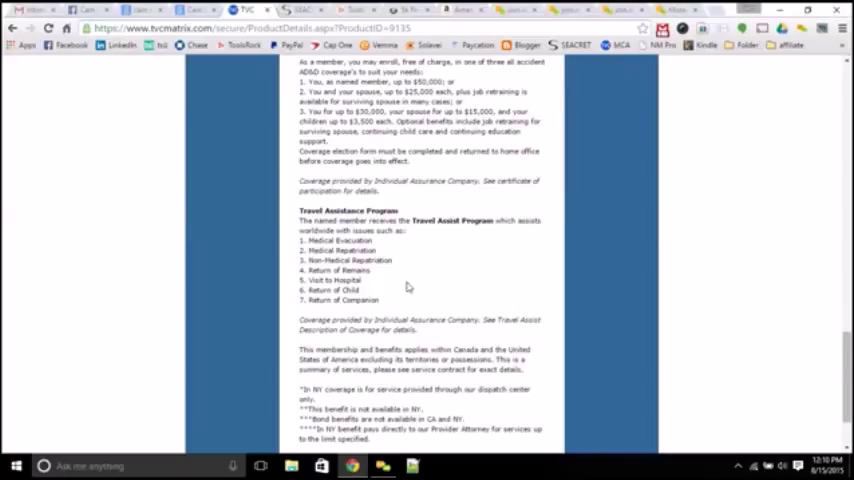
{"action": "mouse_move", "coordinate": [440, 286]}
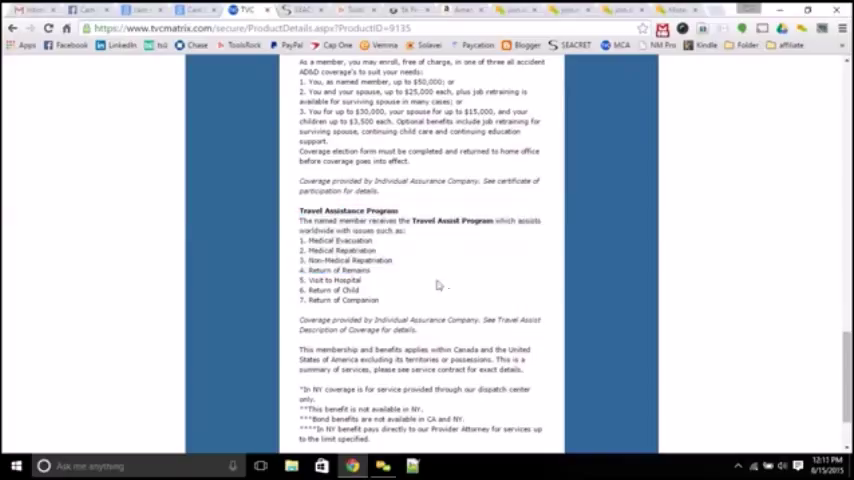
{"action": "mouse_move", "coordinate": [448, 260]}
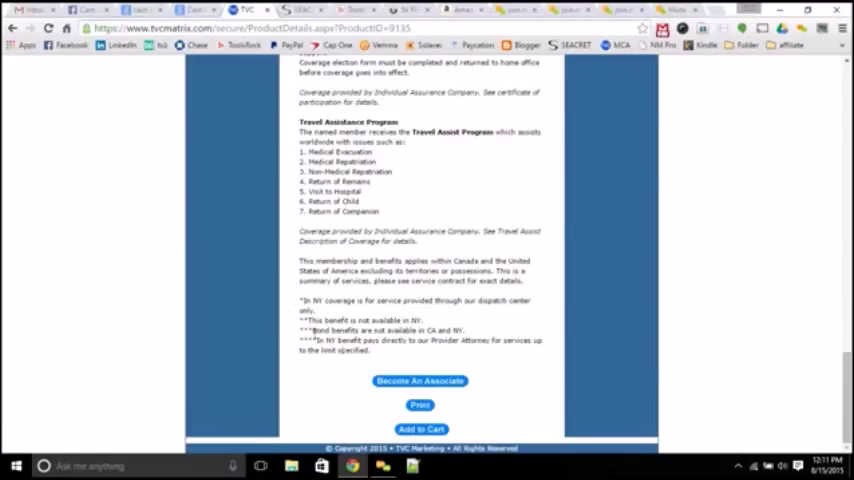
- Become an Associate and review the registration form down to the pre-filled Referral Code field
{"action": "left_click", "coordinate": [420, 380]}
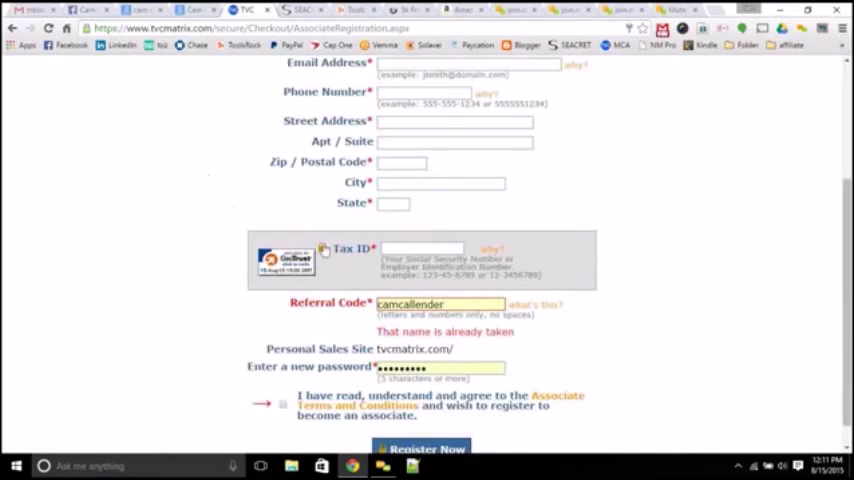
{"action": "scroll", "scroll_direction": "up", "scroll_amount": 3}
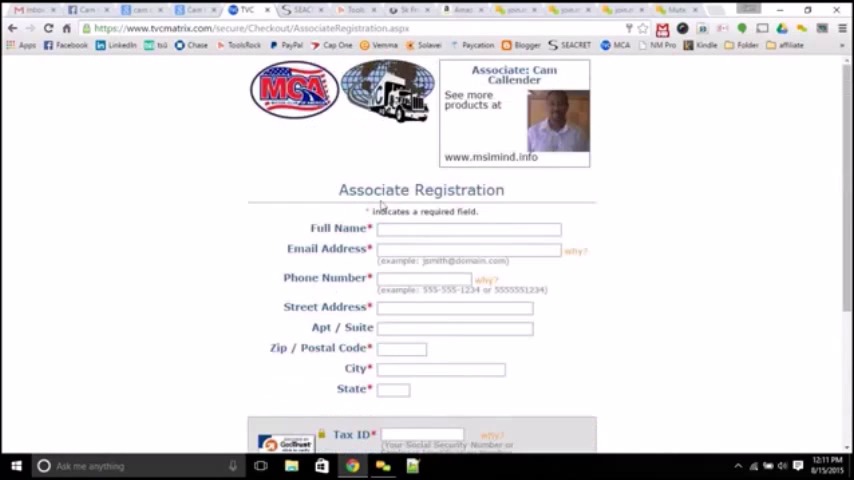
{"action": "scroll", "scroll_direction": "down", "scroll_amount": 3}
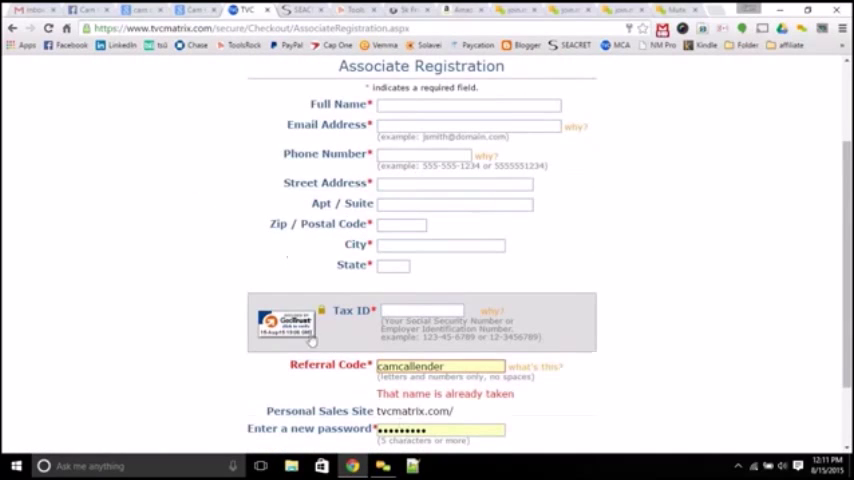
{"action": "scroll", "scroll_direction": "down", "scroll_amount": 3}
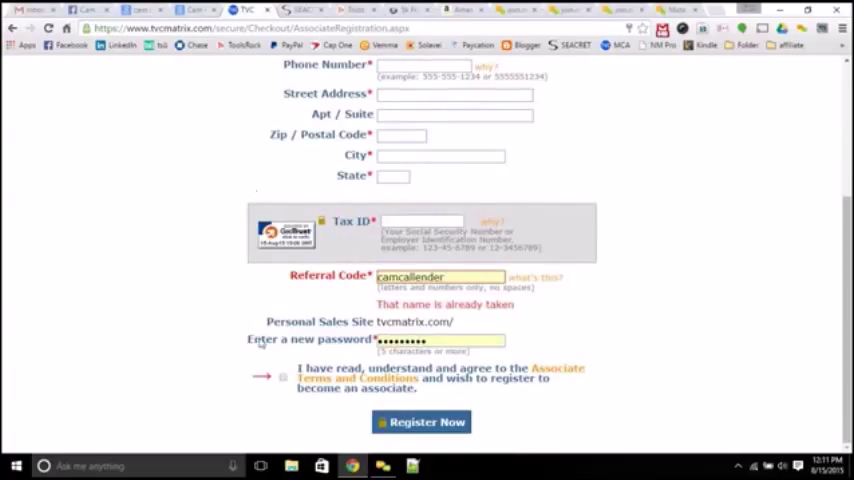